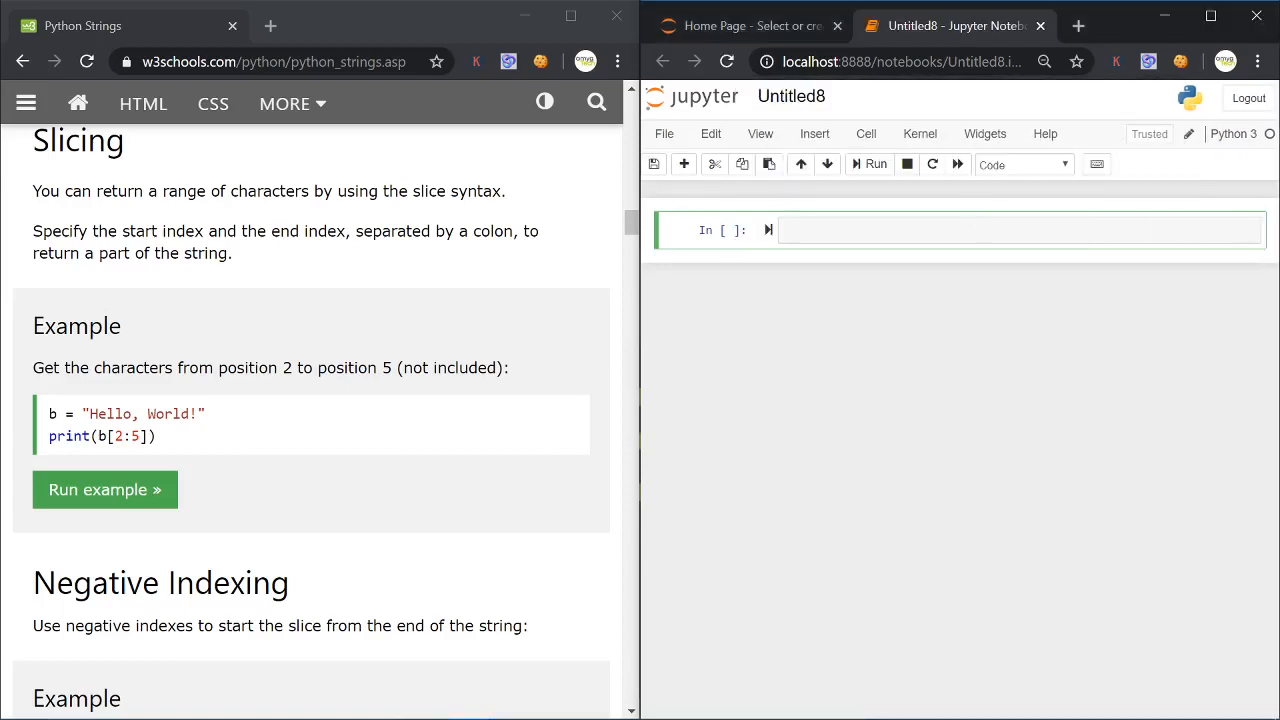
Write array = [1,2,3] and myString = "123" in the first code cell
type("a")
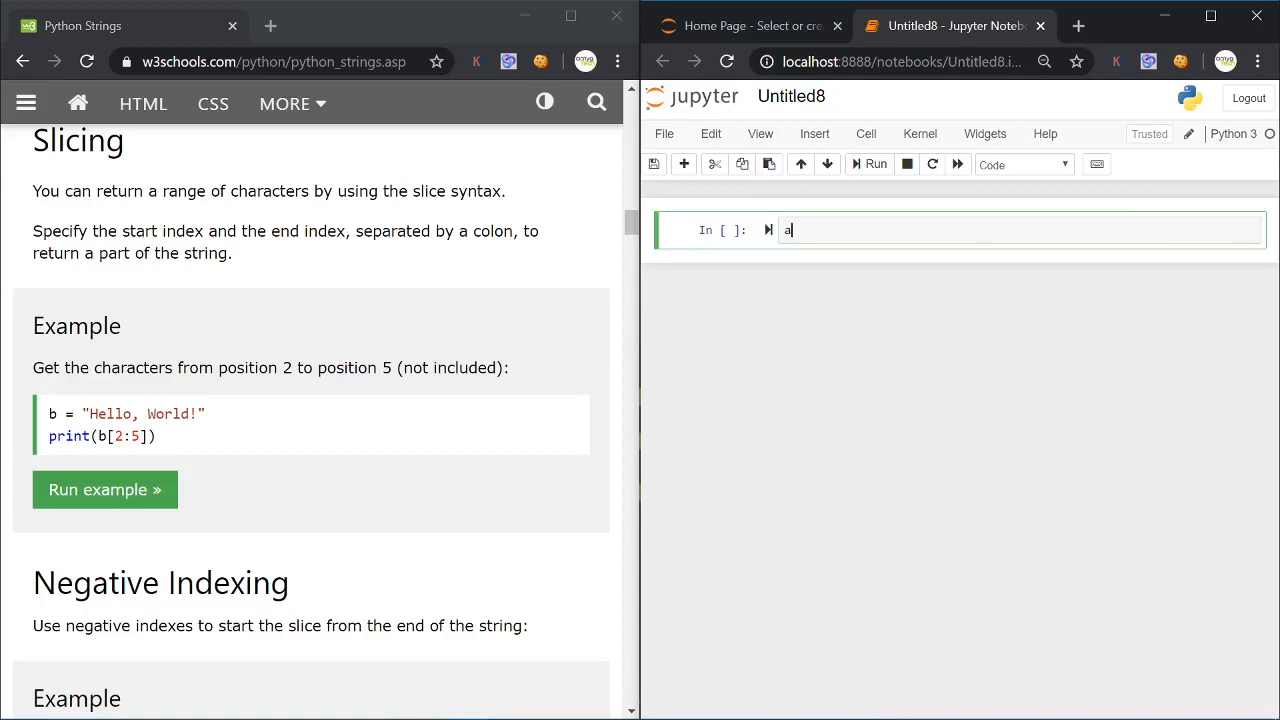
type("rray = []")
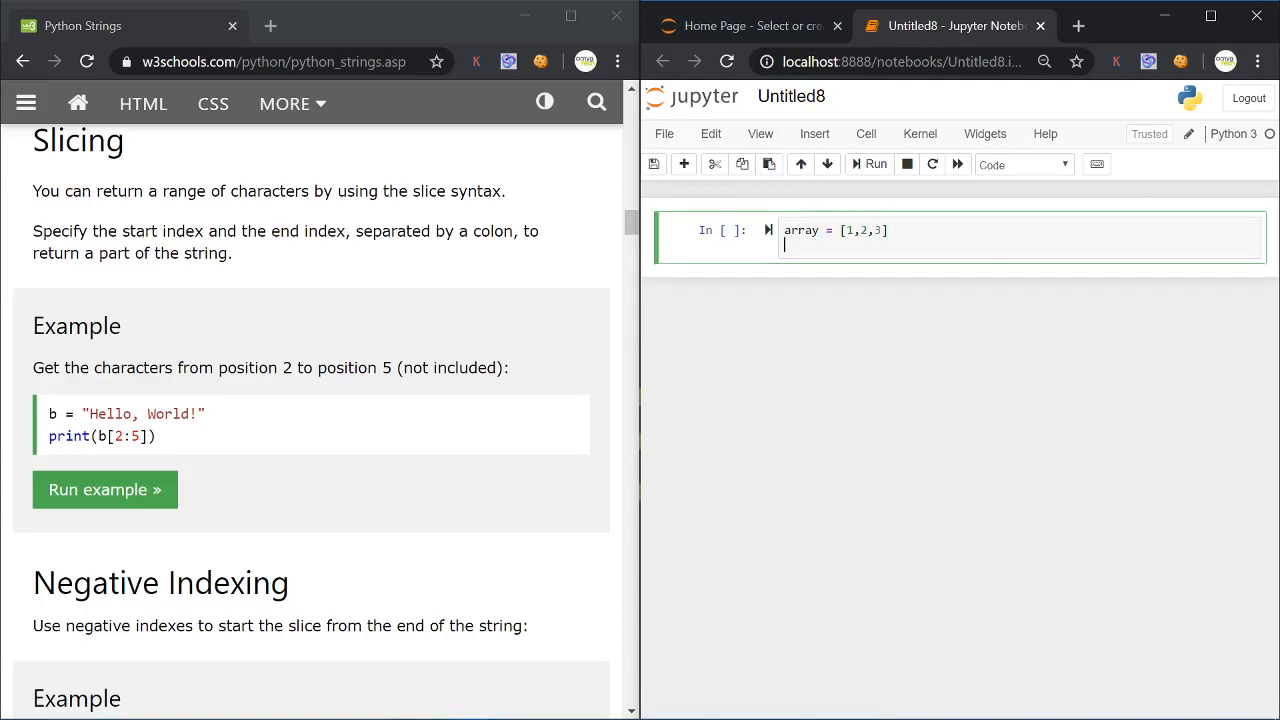
type("myString")
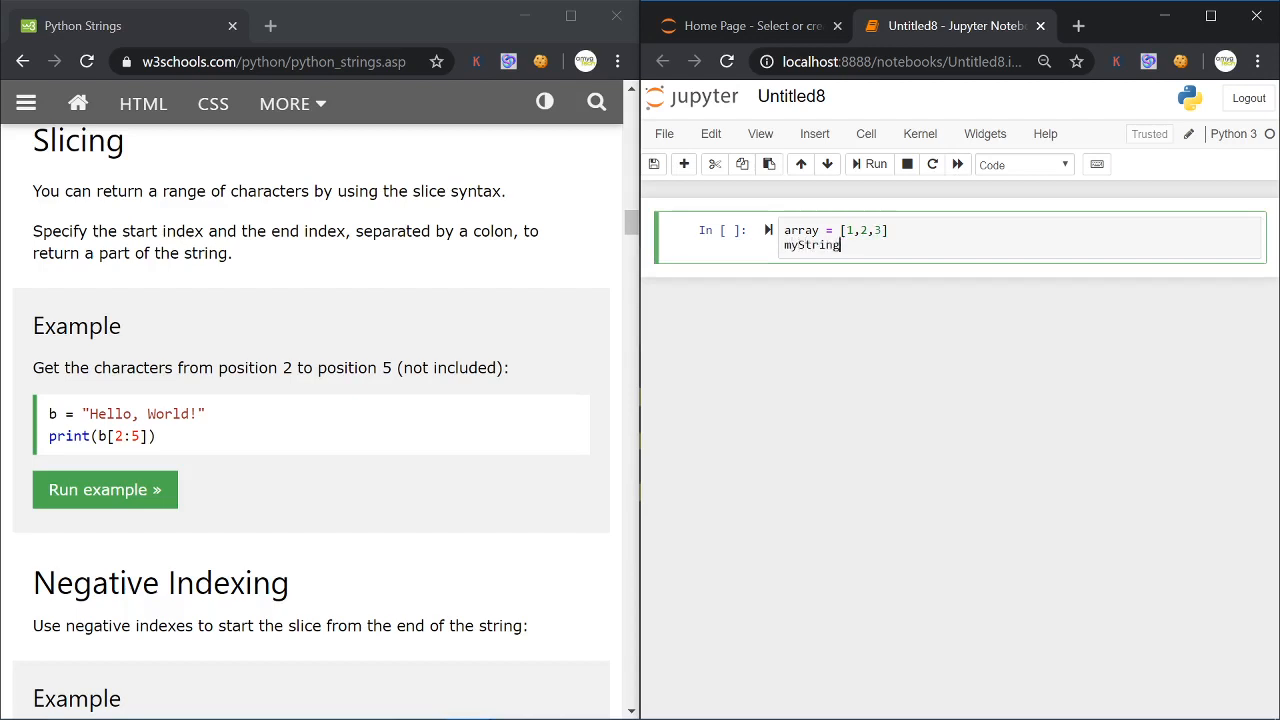
type("= \"1\"")
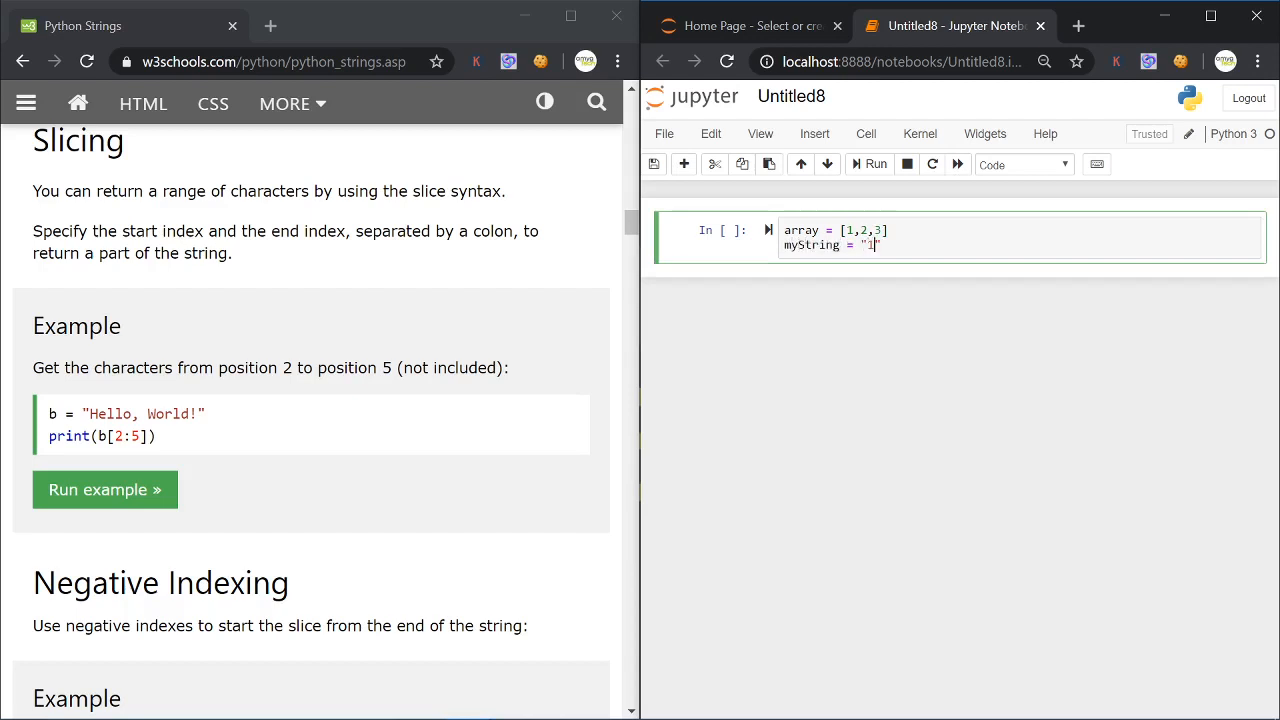
type(",2,3")
type("23")
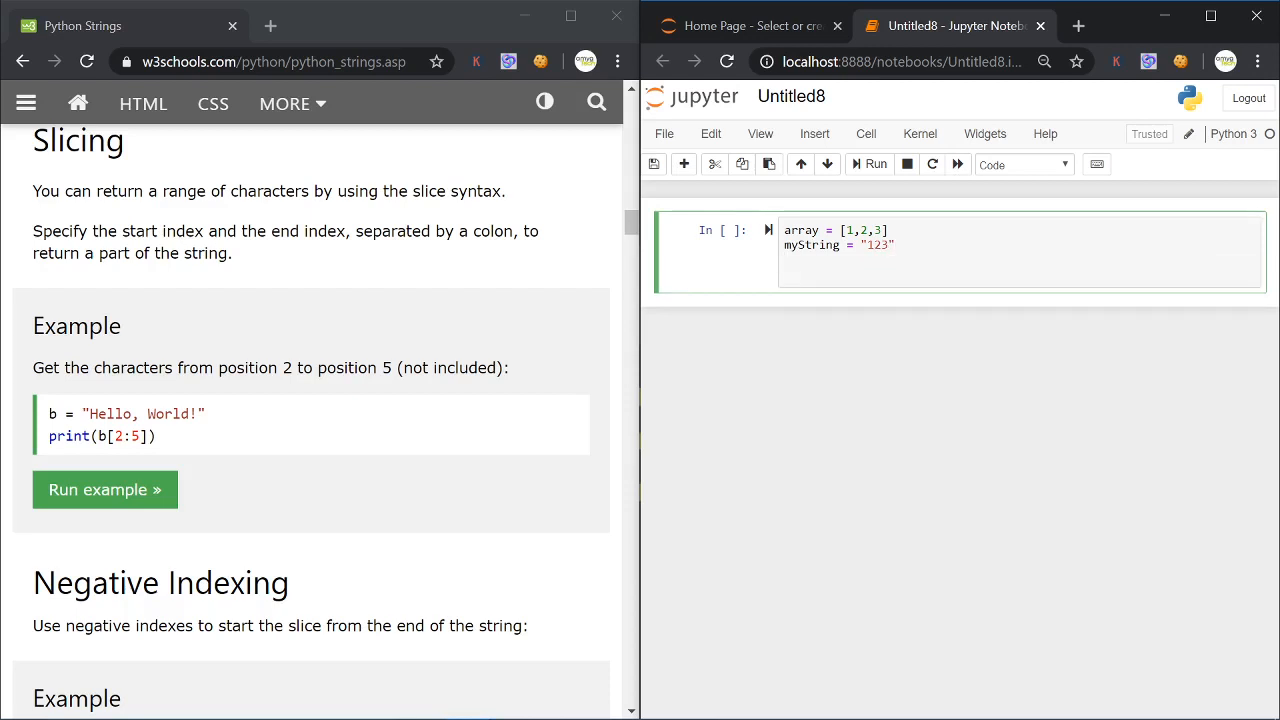
Evaluate array[0] in the cell to get 1
type("array[]")
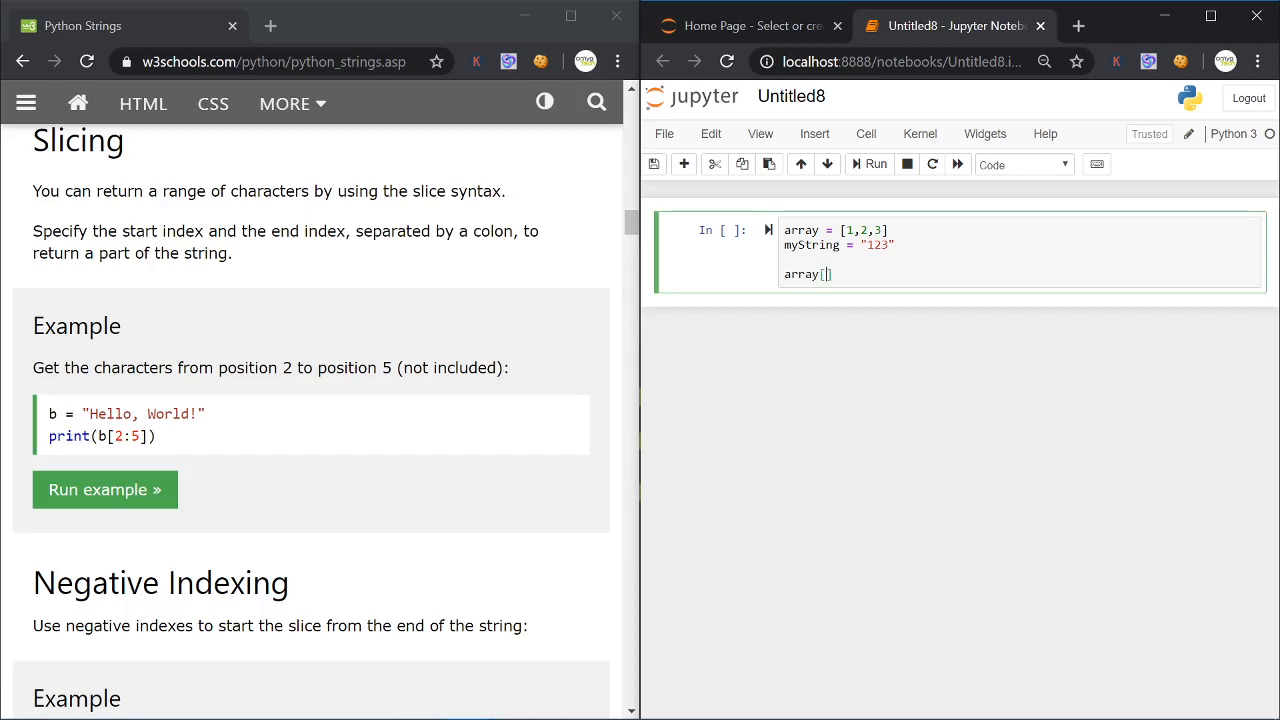
type("0")
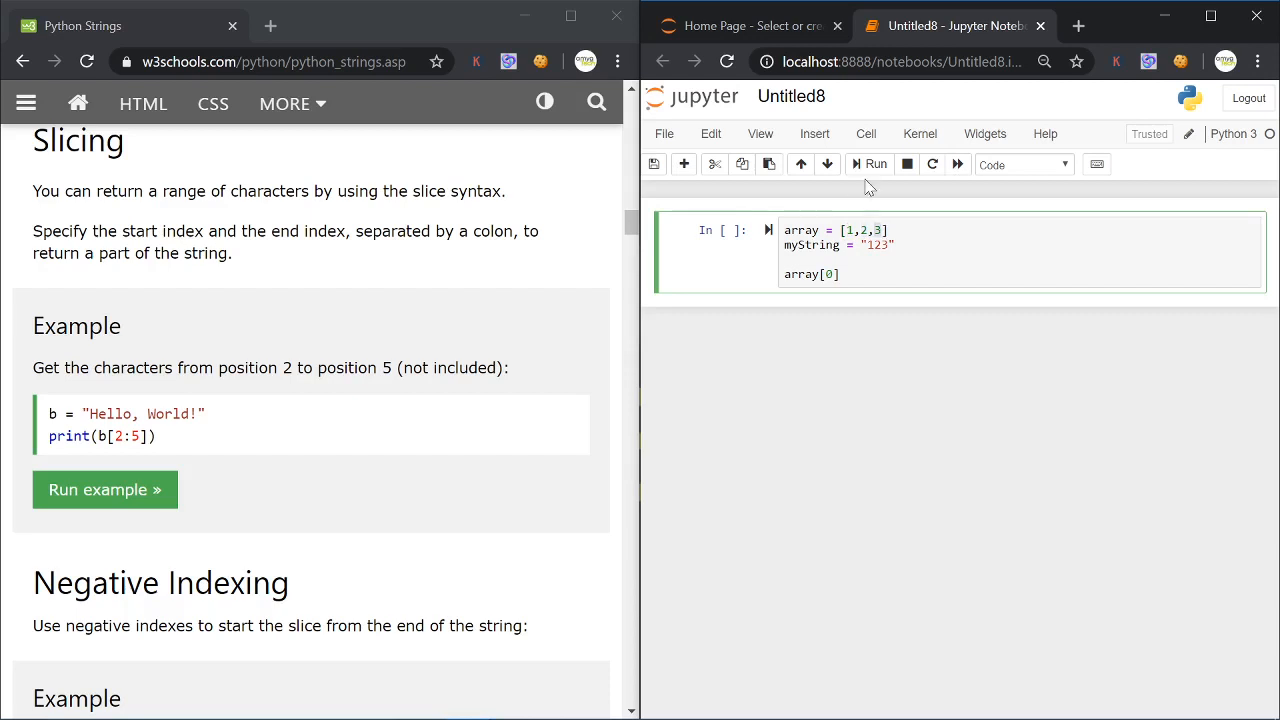
left_click(868, 164)
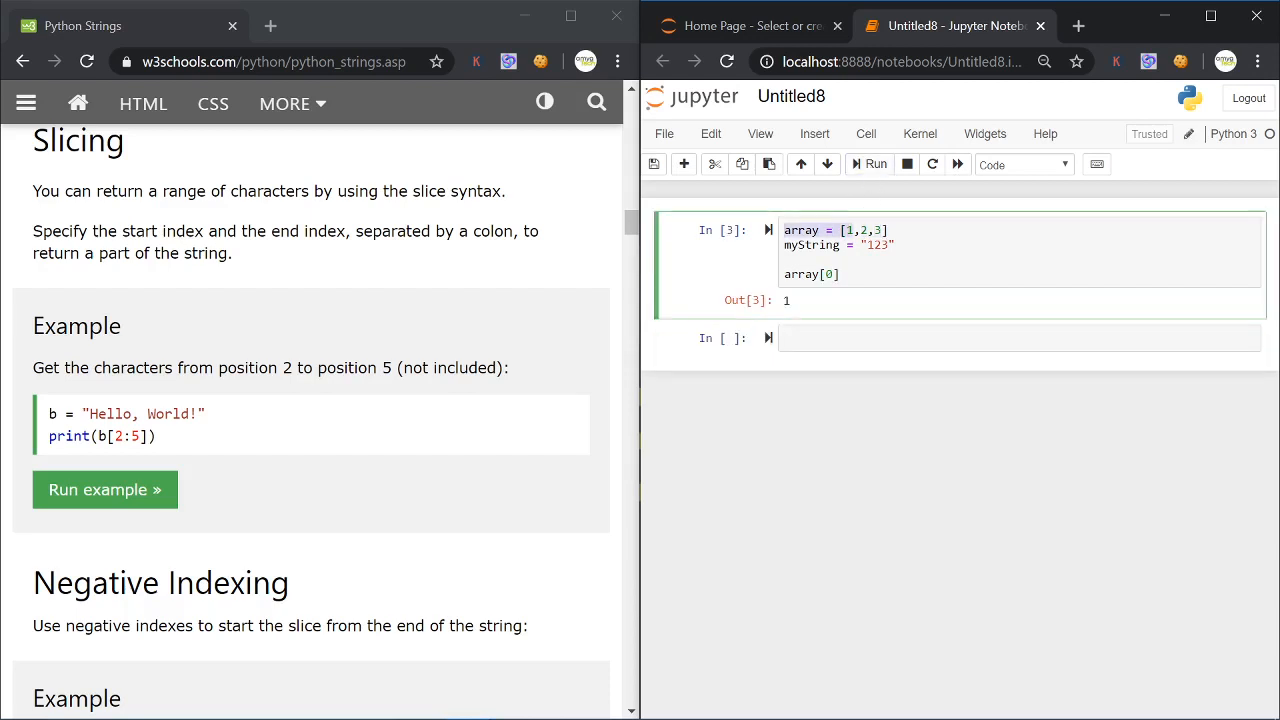
left_click(840, 272)
type("1")
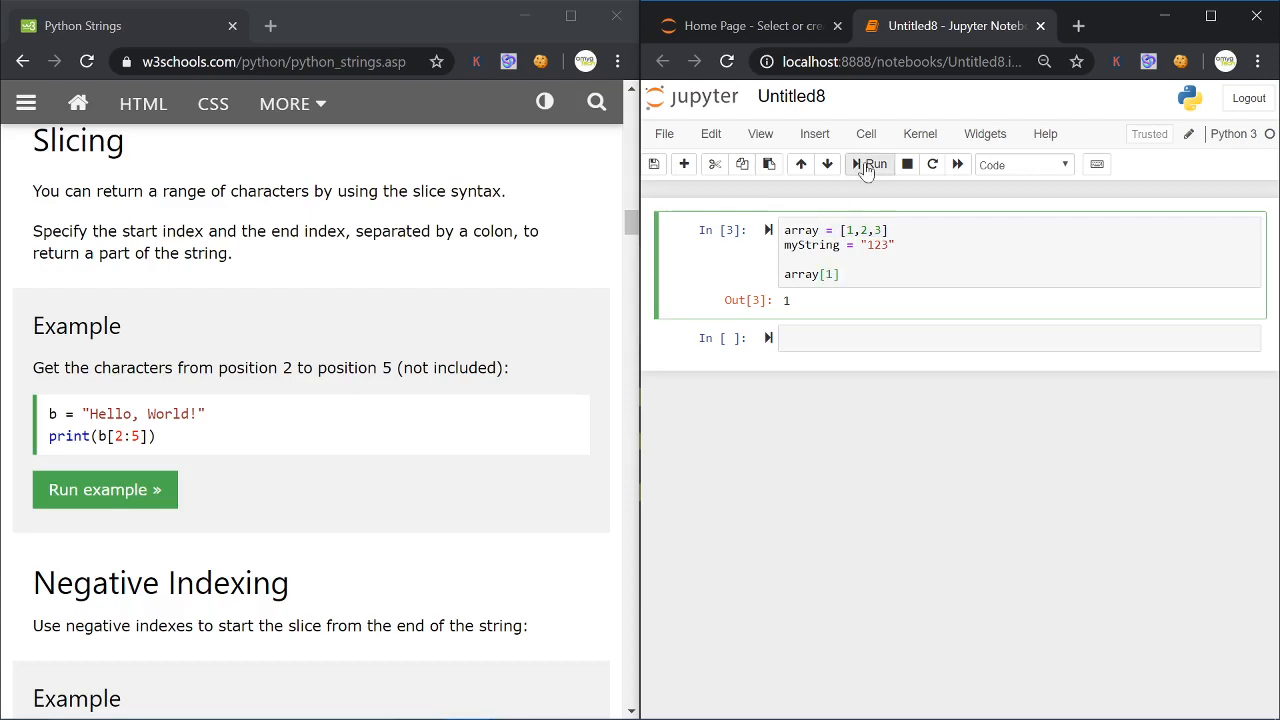
Re-run with indices 1, 2 and 3 until array[3] raises list index out of range
left_click(868, 164)
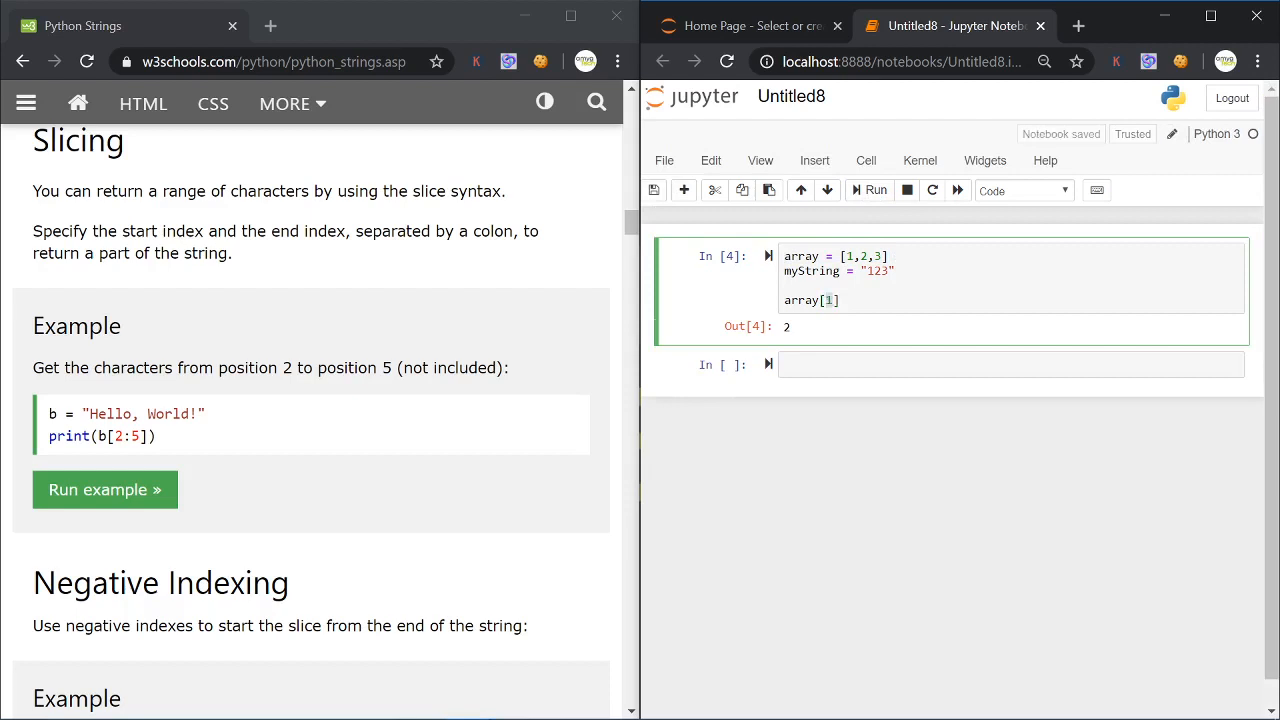
type("2")
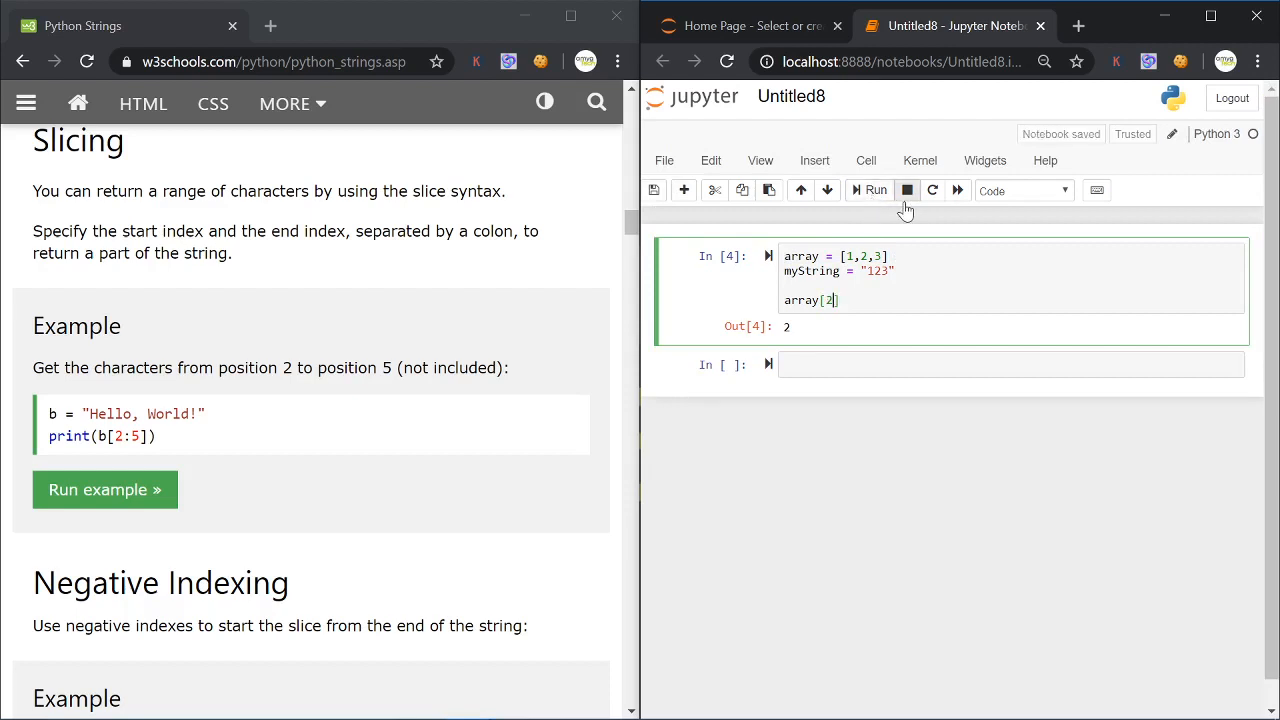
left_click(868, 190)
type("3")
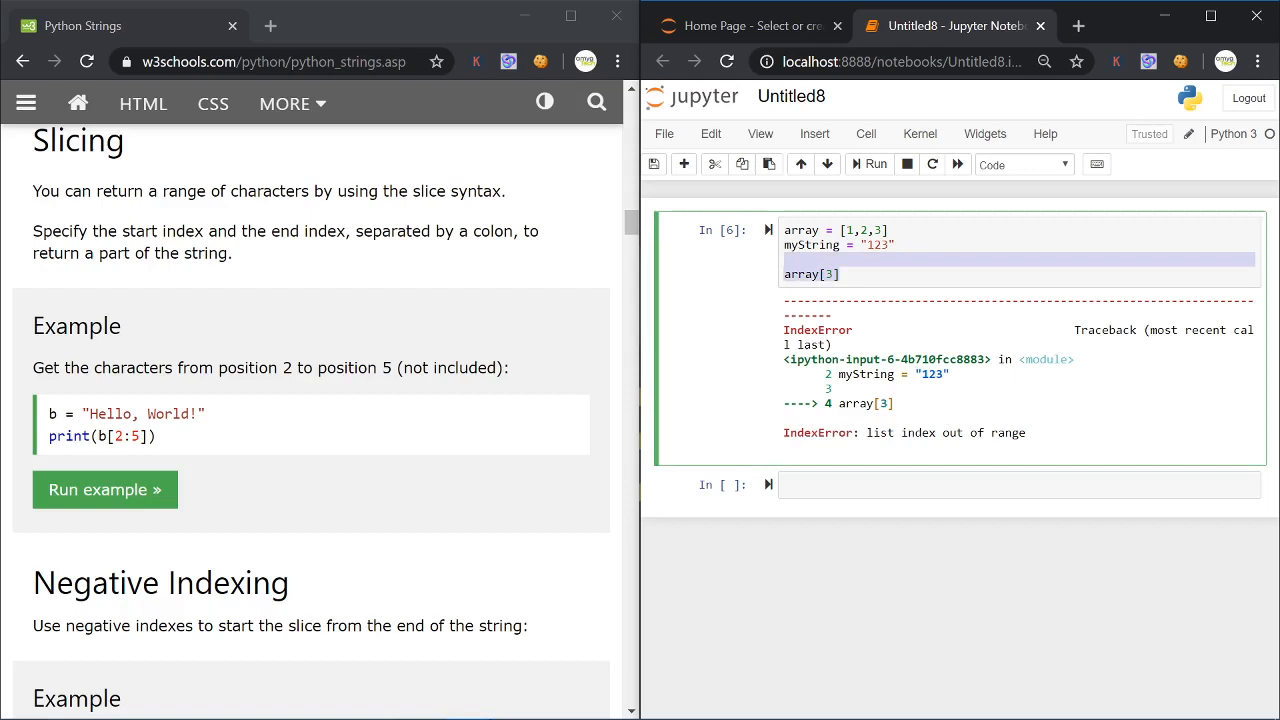
Replace the last line with myString[0] and run it to get the character '1'
type("myS")
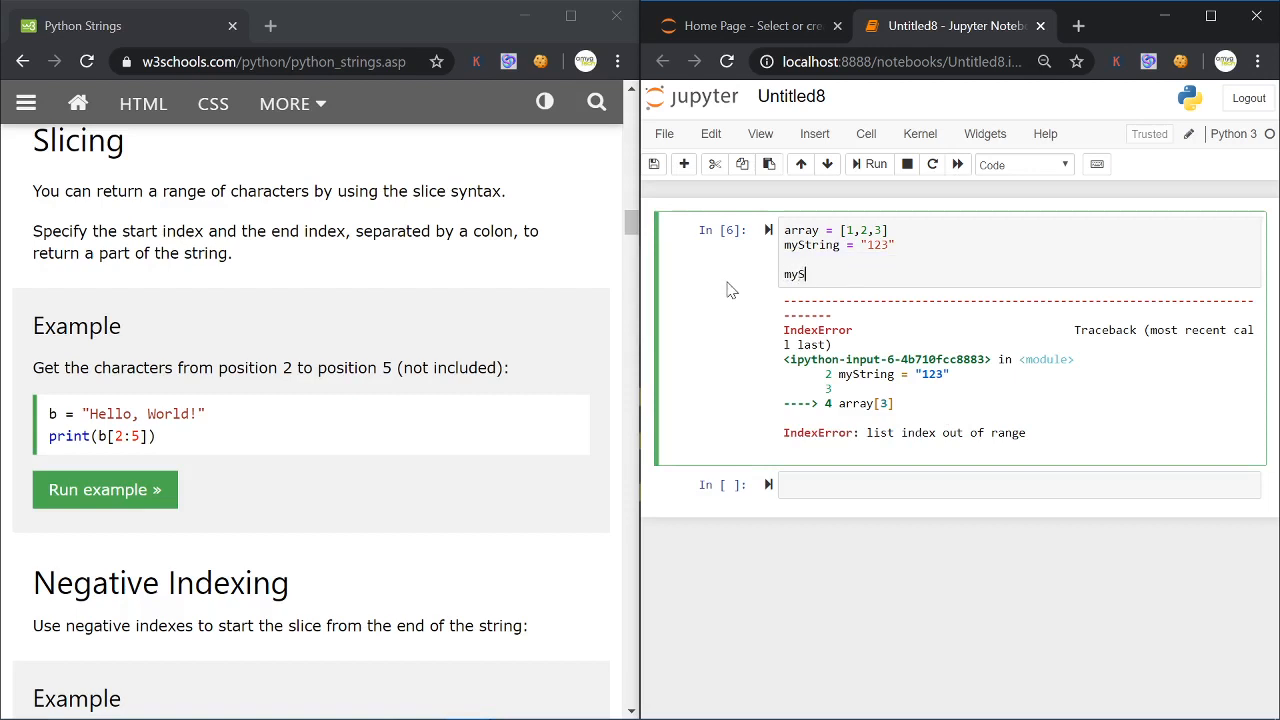
type("tring[9]")
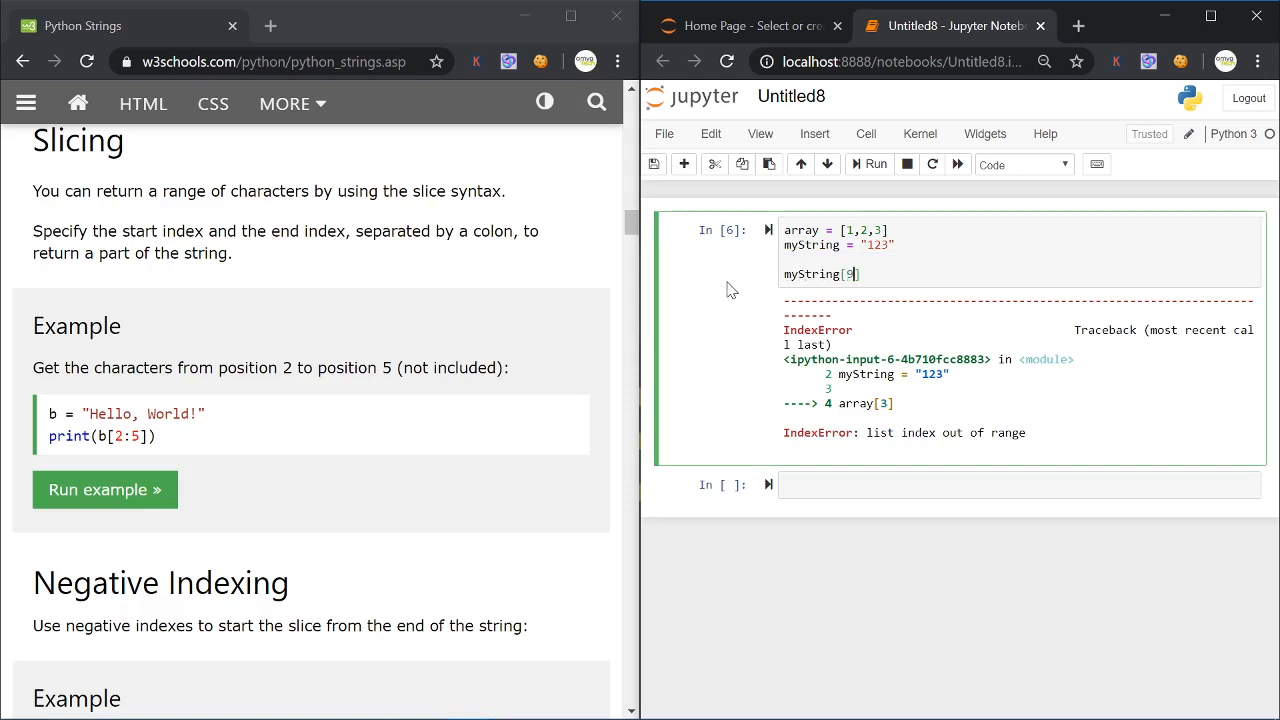
left_click(870, 164)
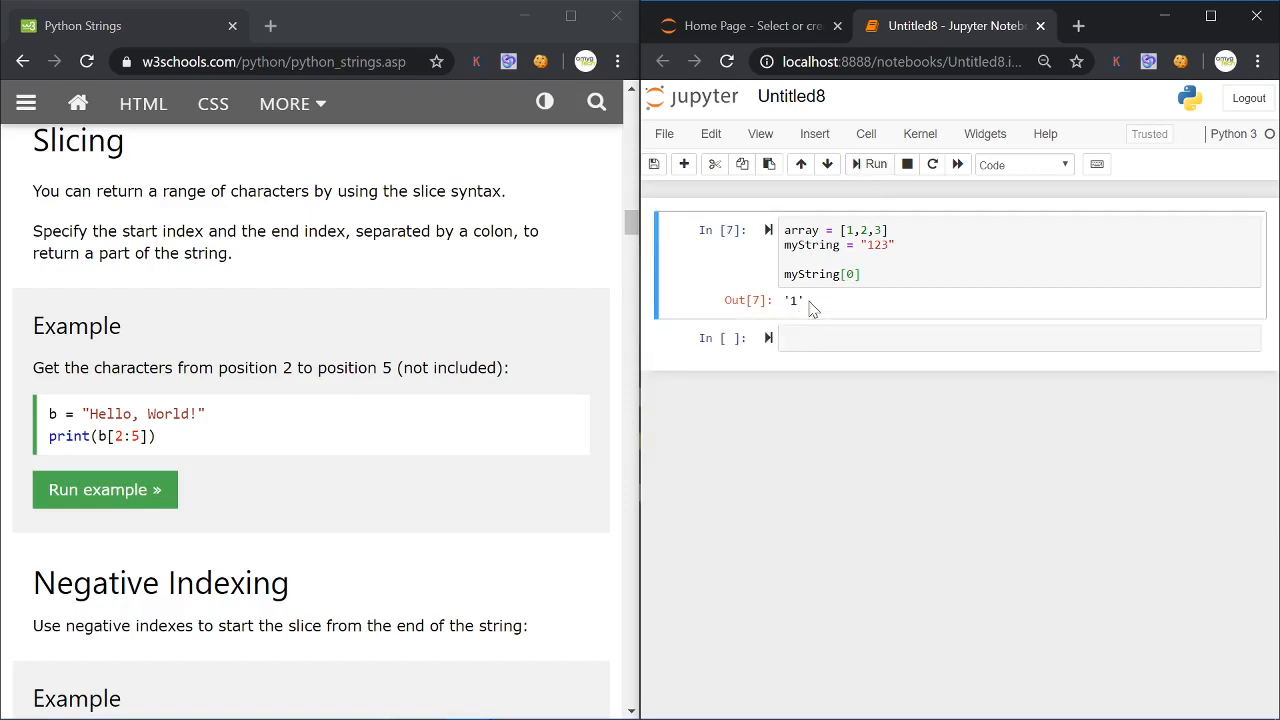
left_click(820, 274)
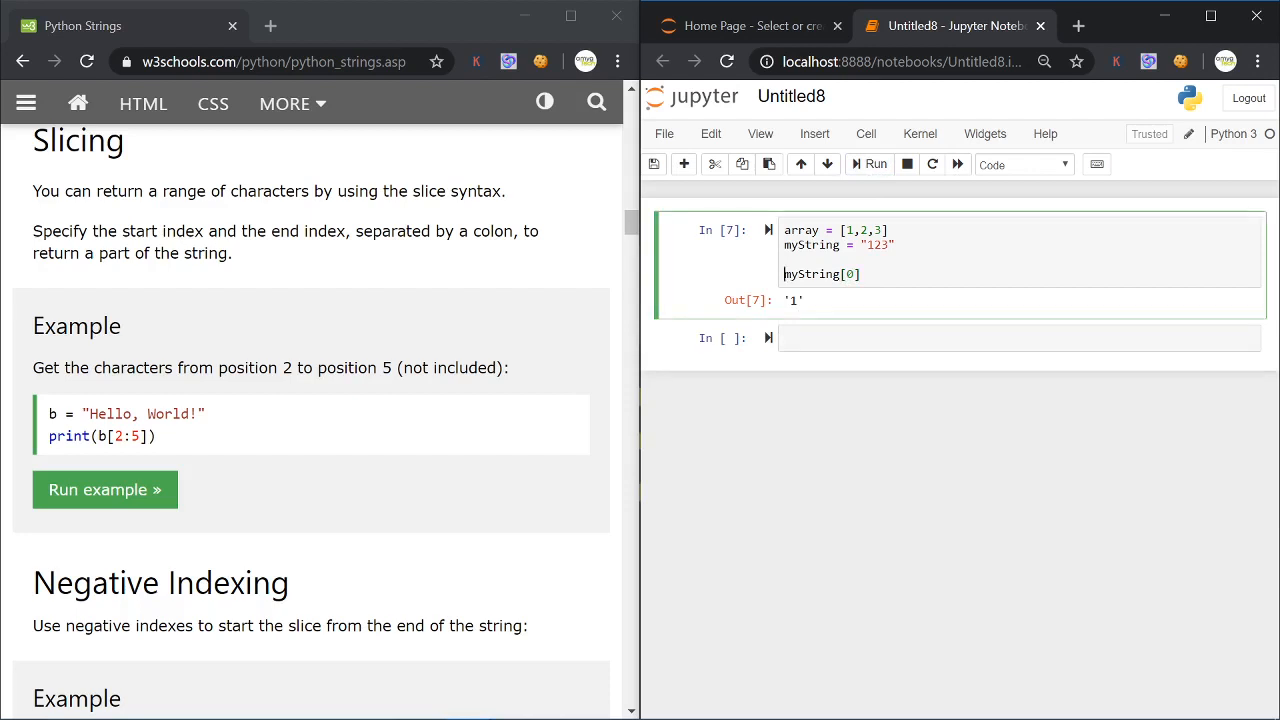
Wrap the expression as type(myString[0]) and run it, showing str
type("type(")
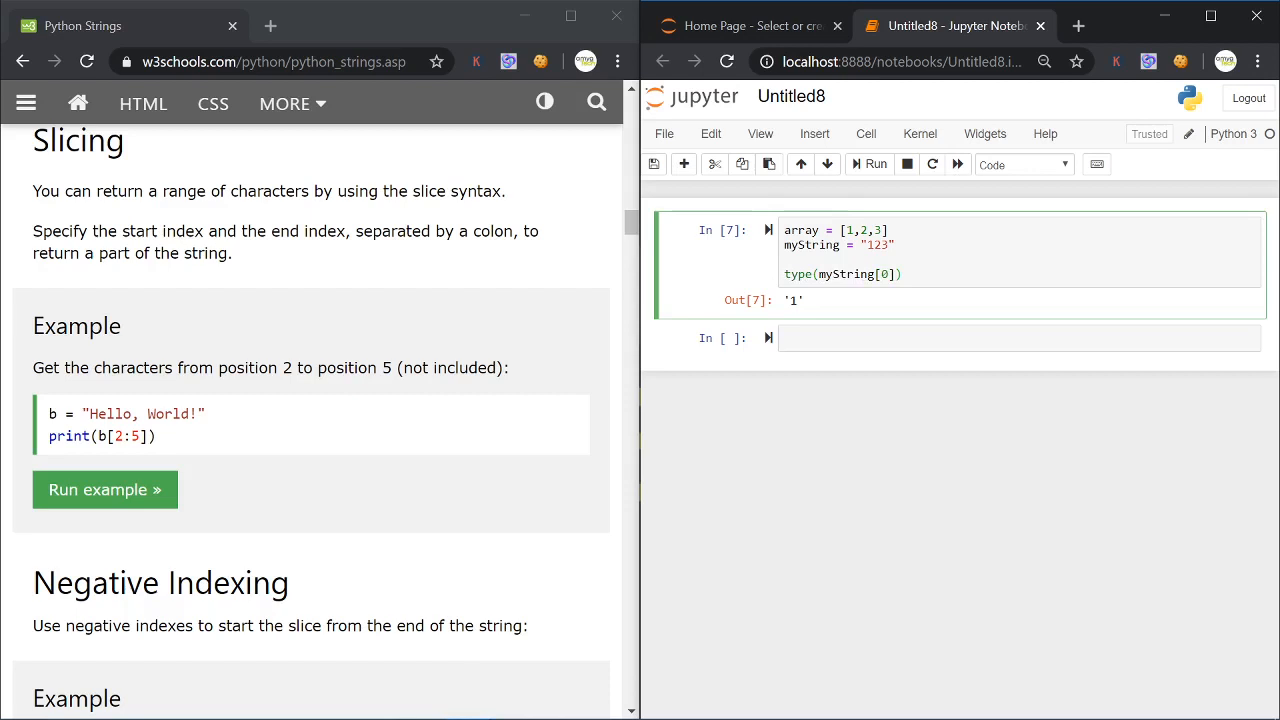
left_click(868, 164)
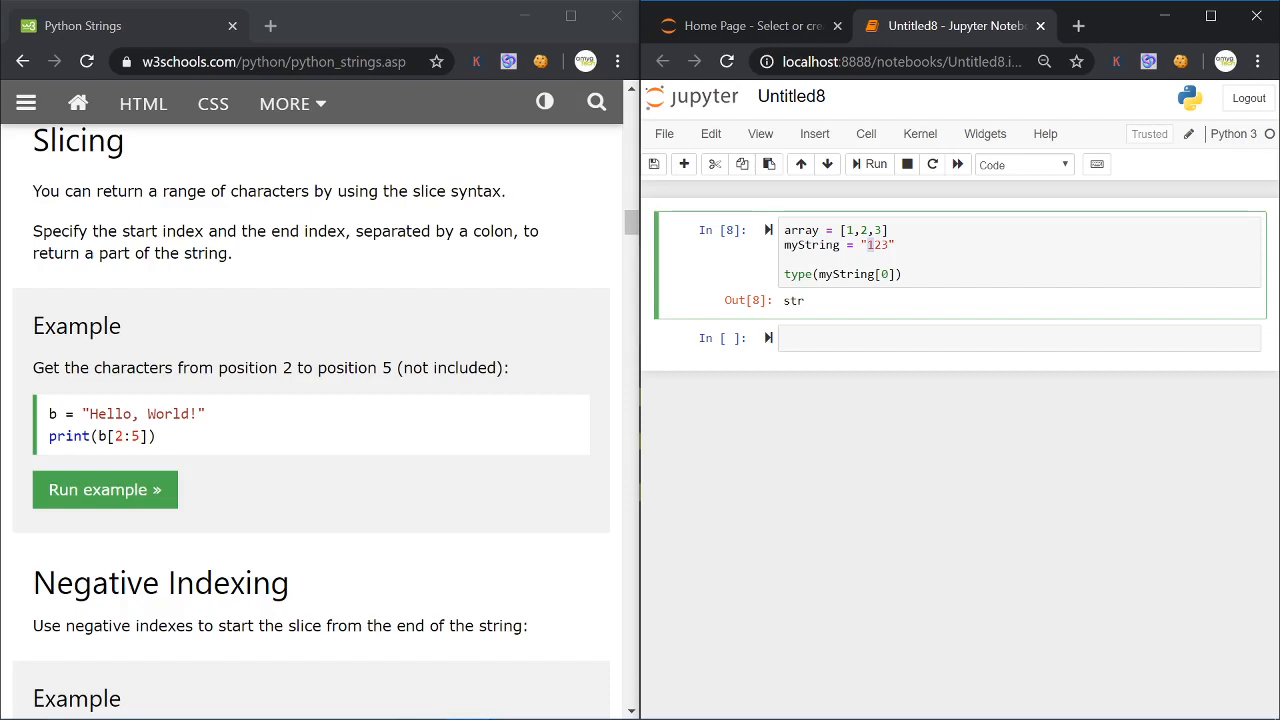
left_click(900, 274)
type("1")
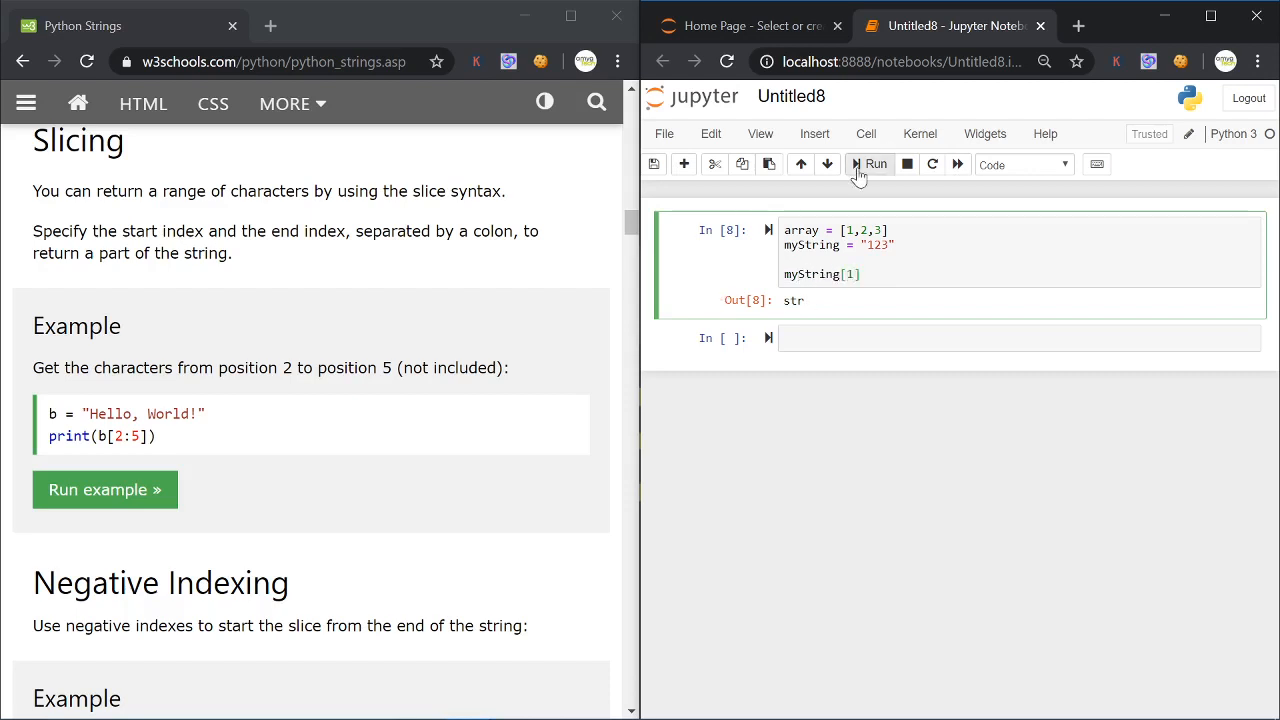
Run myString[1] for '2', myString[3] for a string index error, then myString[2] for '3'
left_click(868, 164)
type("3")
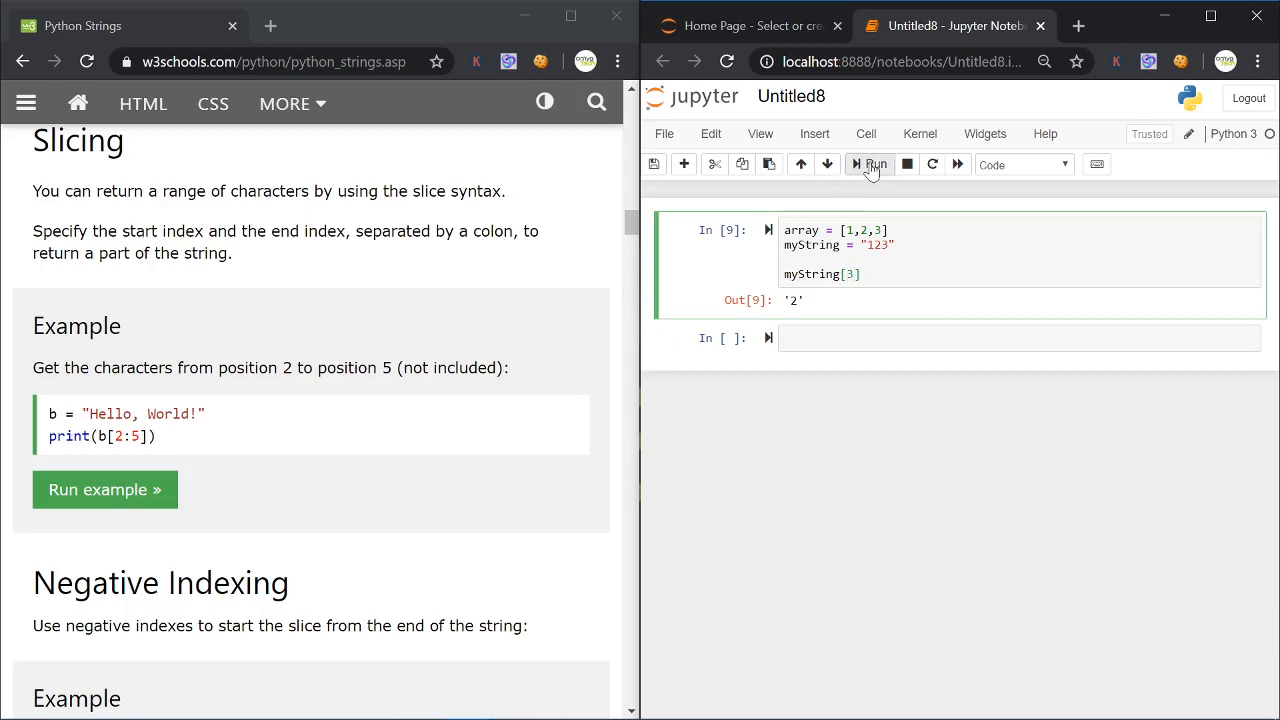
left_click(872, 164)
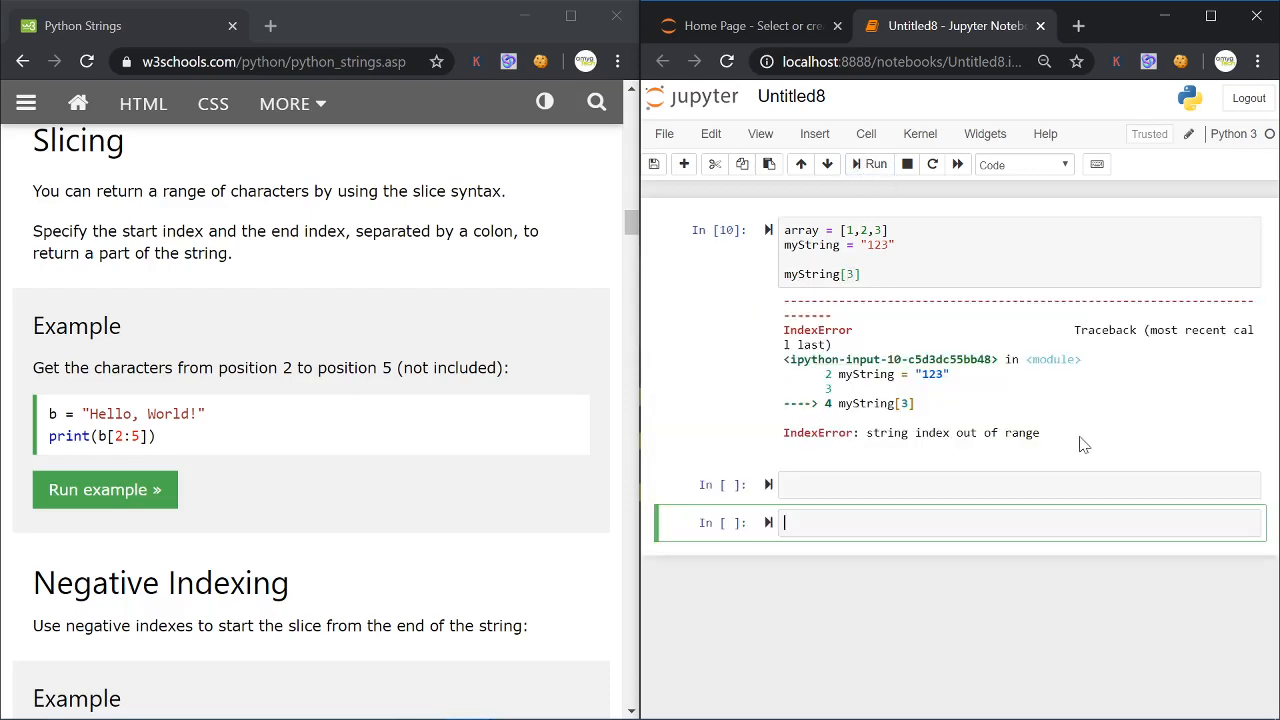
left_click_drag(876, 432, 1040, 432)
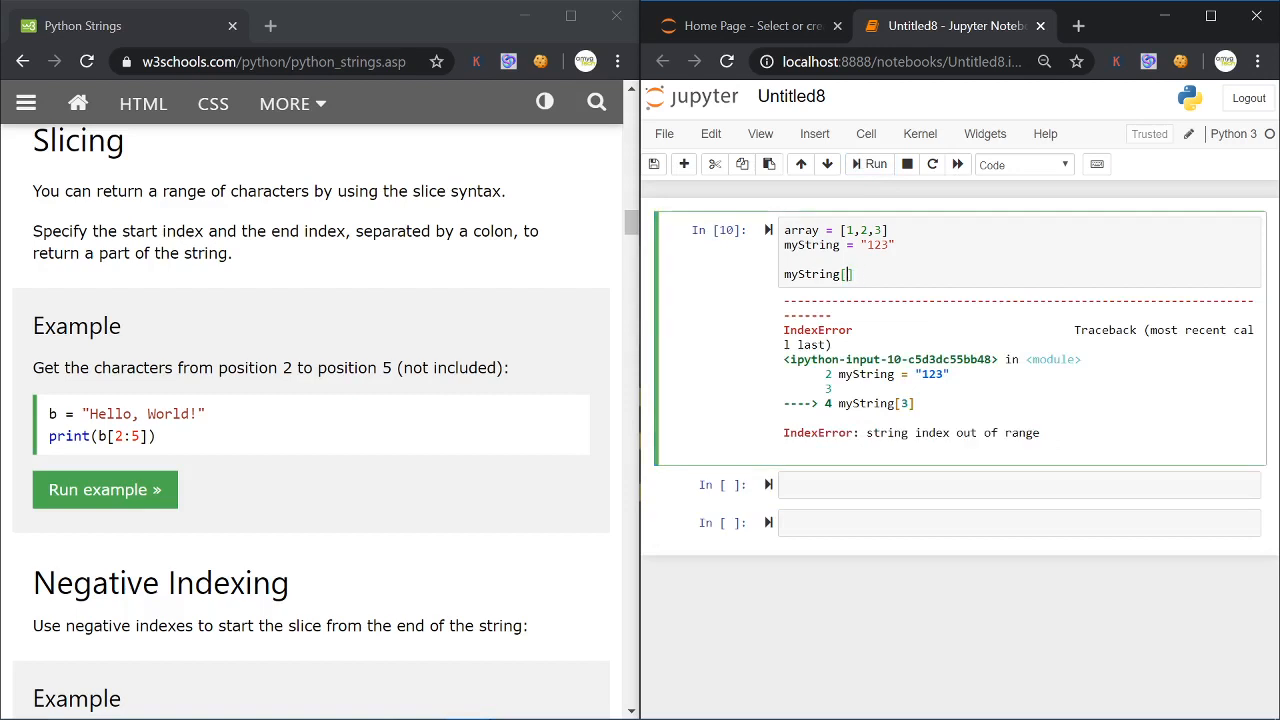
left_click(868, 164)
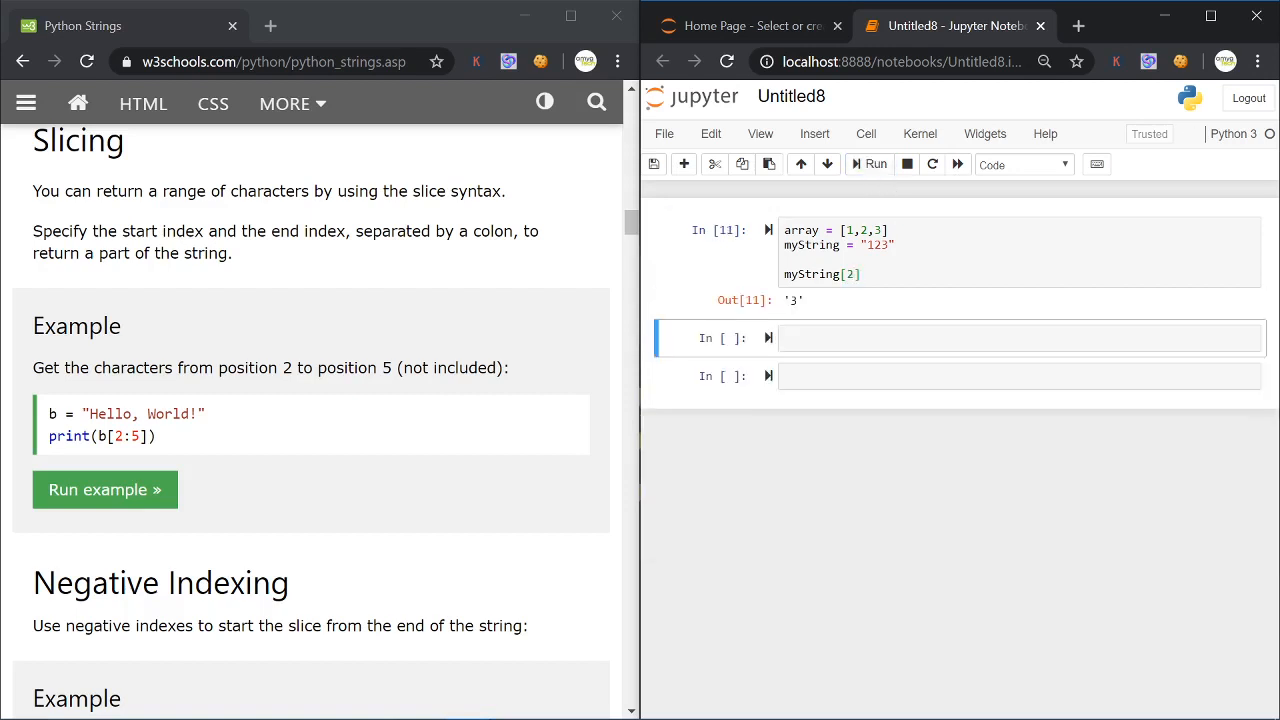